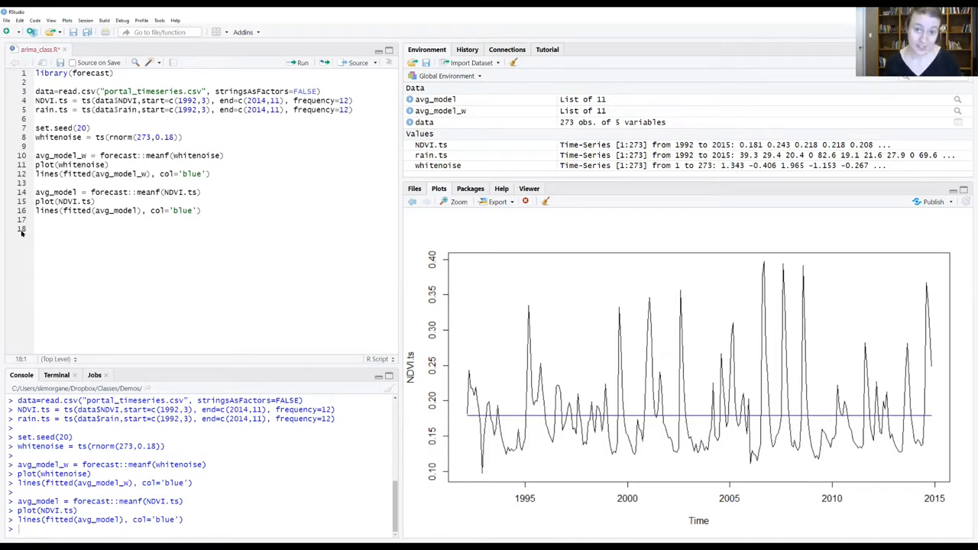
Add forecast::tsdisplay(NDVI.ts) on line 18 to show the series with ACF and PACF plots
{"action": "type", "text": "forecast::"}
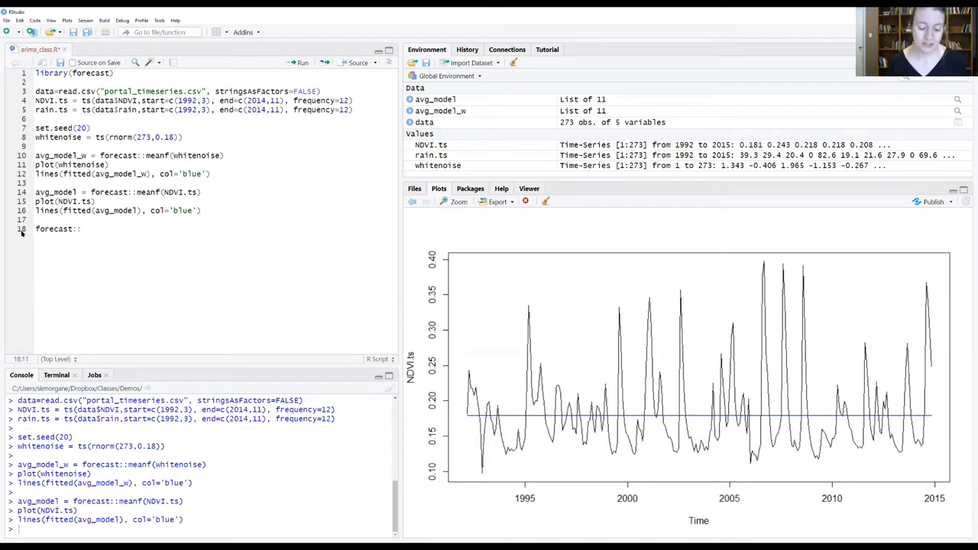
{"action": "type", "text": "tsdisplay(NDVI."}
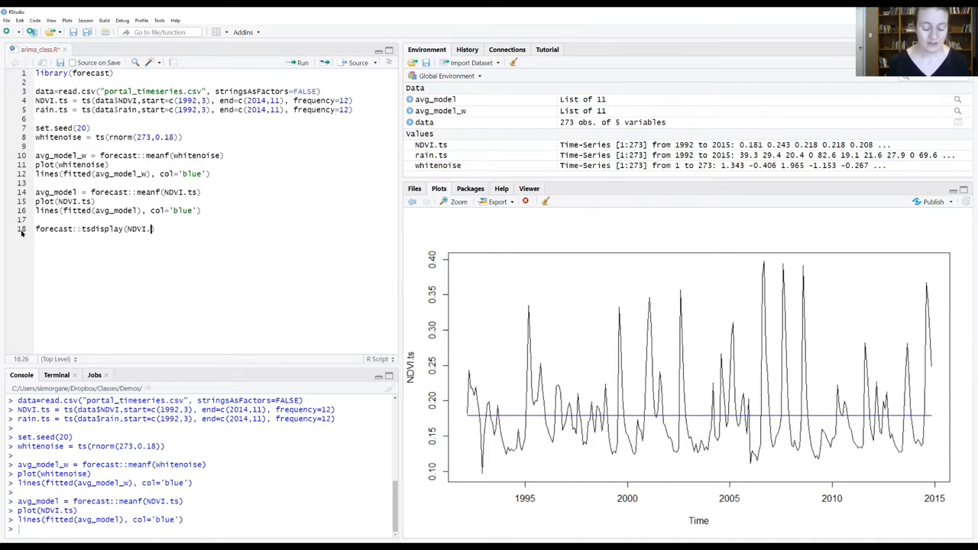
{"action": "type", "text": "ts"}
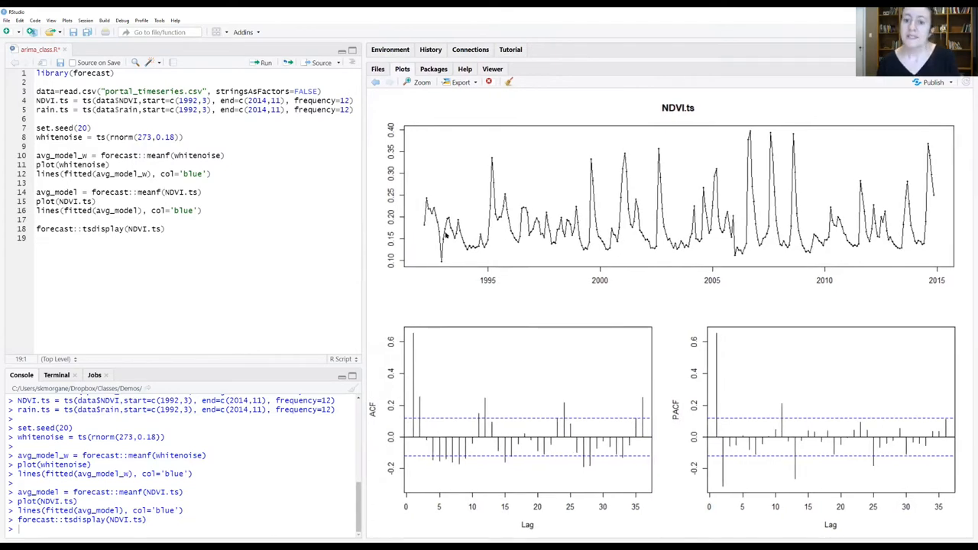
{"action": "mouse_move", "coordinate": [441, 212]}
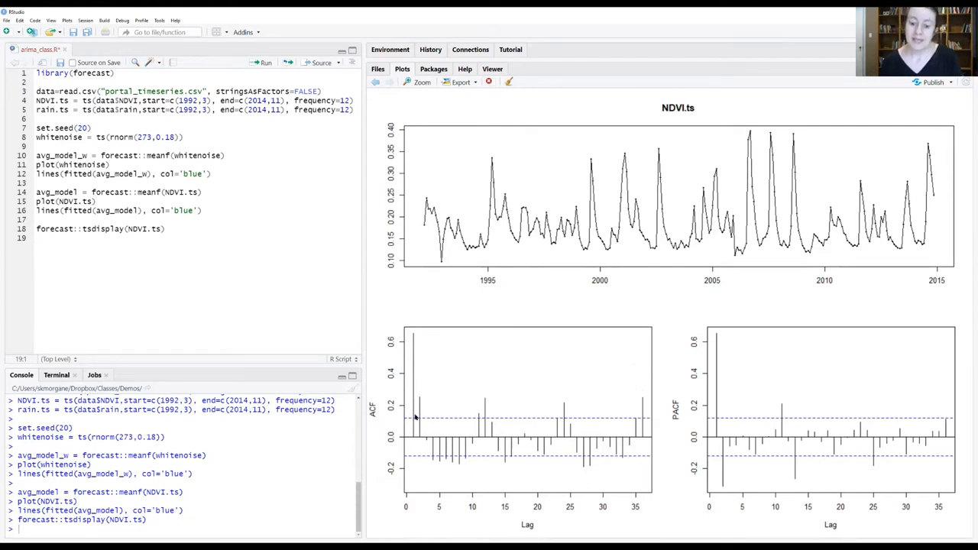
{"action": "mouse_move", "coordinate": [767, 438]}
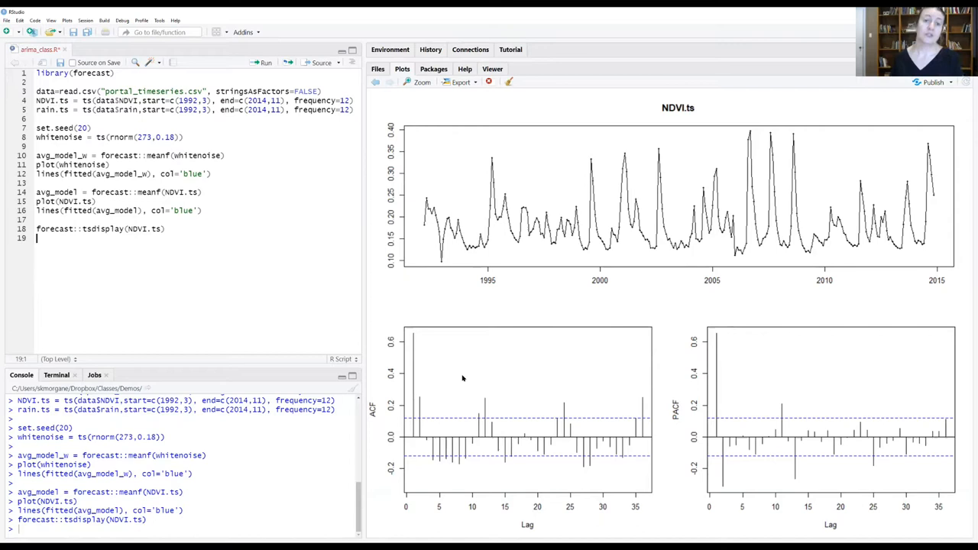
{"action": "mouse_move", "coordinate": [406, 477]}
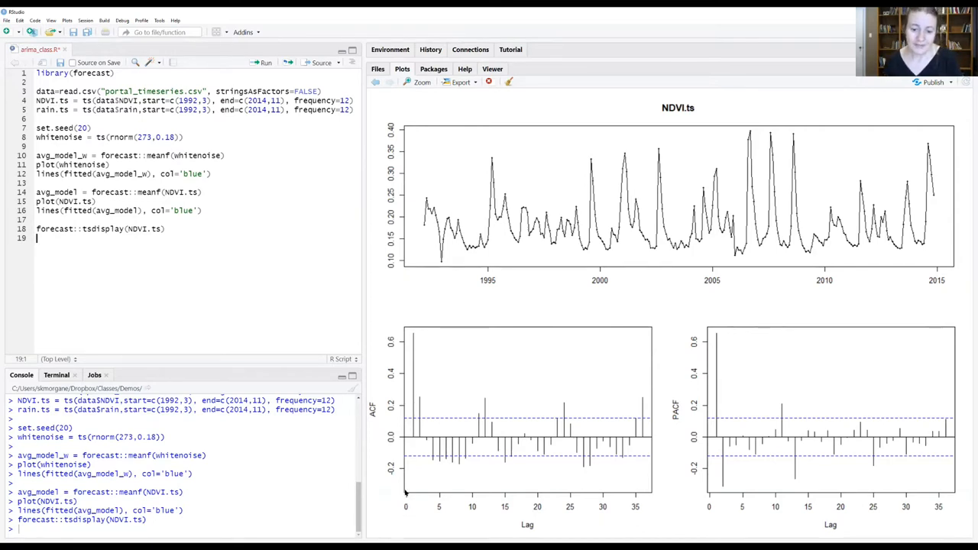
{"action": "mouse_move", "coordinate": [414, 333]}
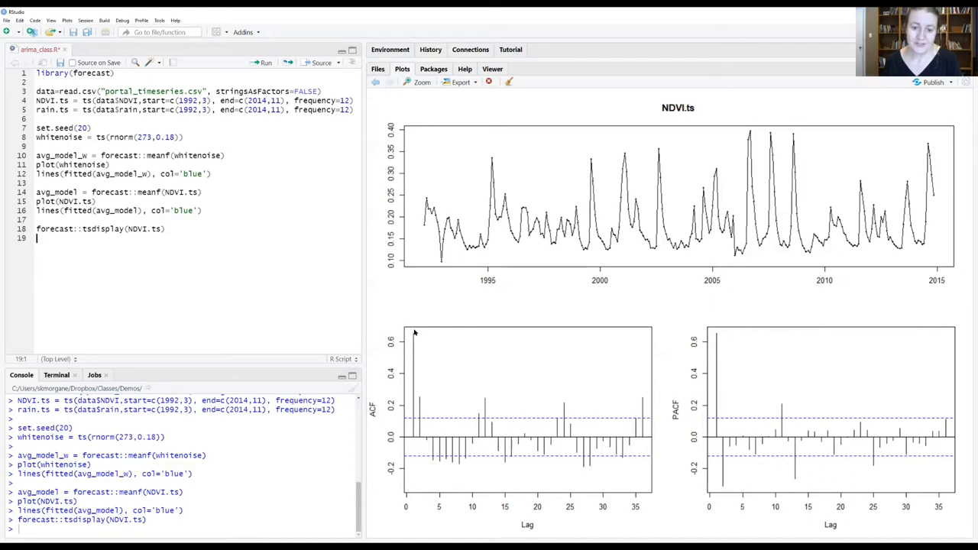
{"action": "mouse_move", "coordinate": [419, 396]}
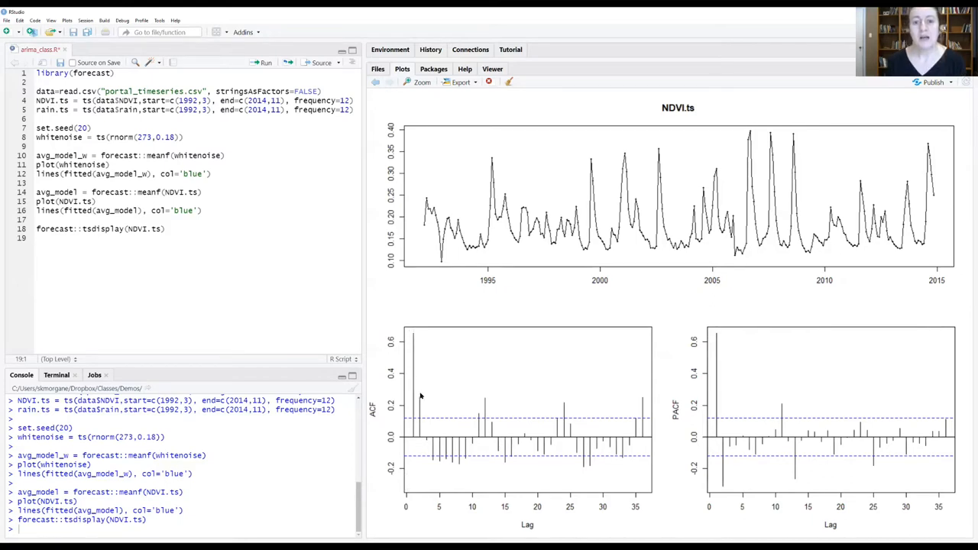
{"action": "mouse_move", "coordinate": [436, 412]}
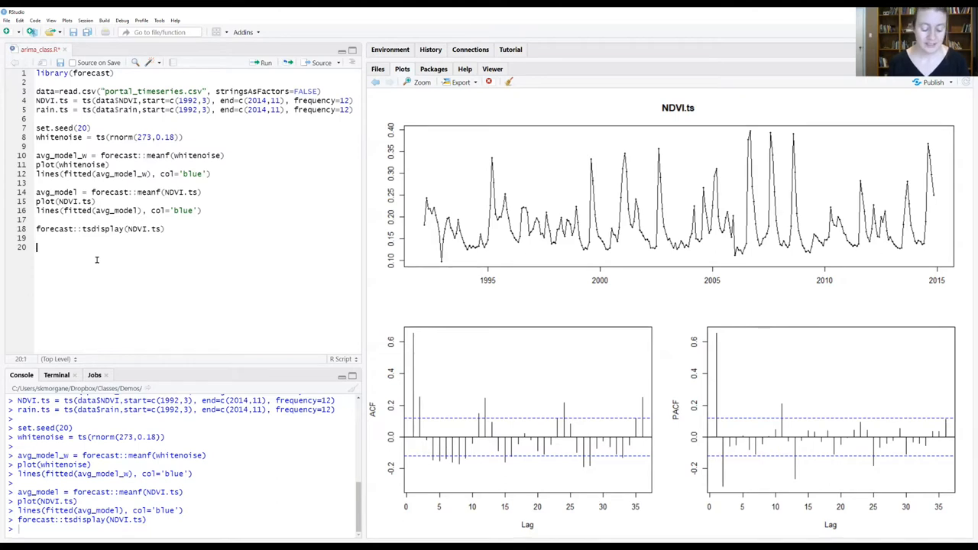
Write MA2 = forecast::Arima(NDVI.ts, c(0,0,2)) on line 20 of the script
{"action": "type", "text": "MA2"}
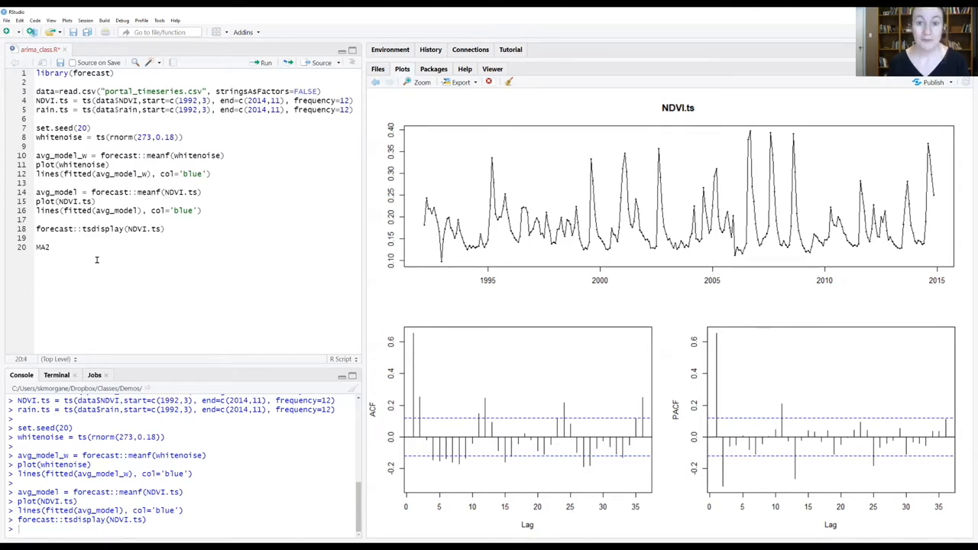
{"action": "type", "text": "= forec"}
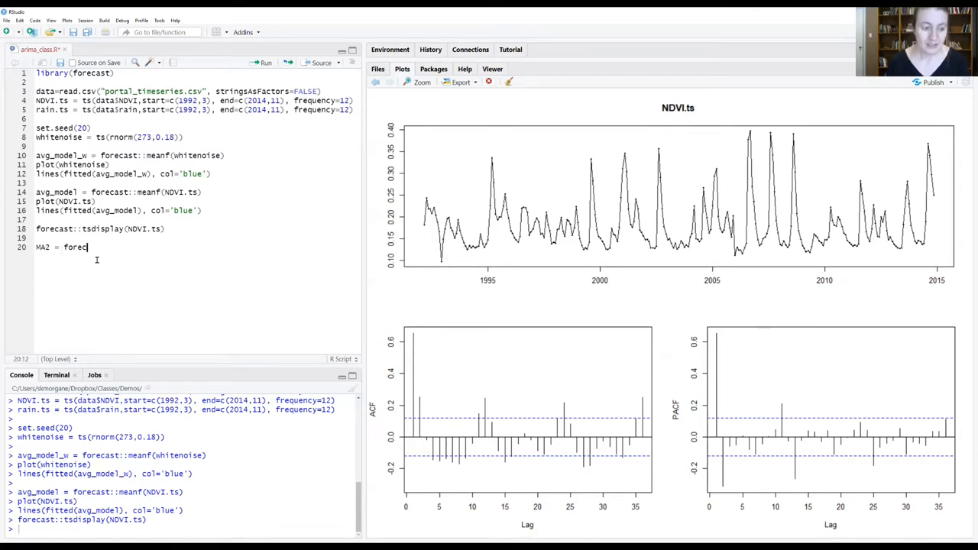
{"action": "type", "text": "ast::"}
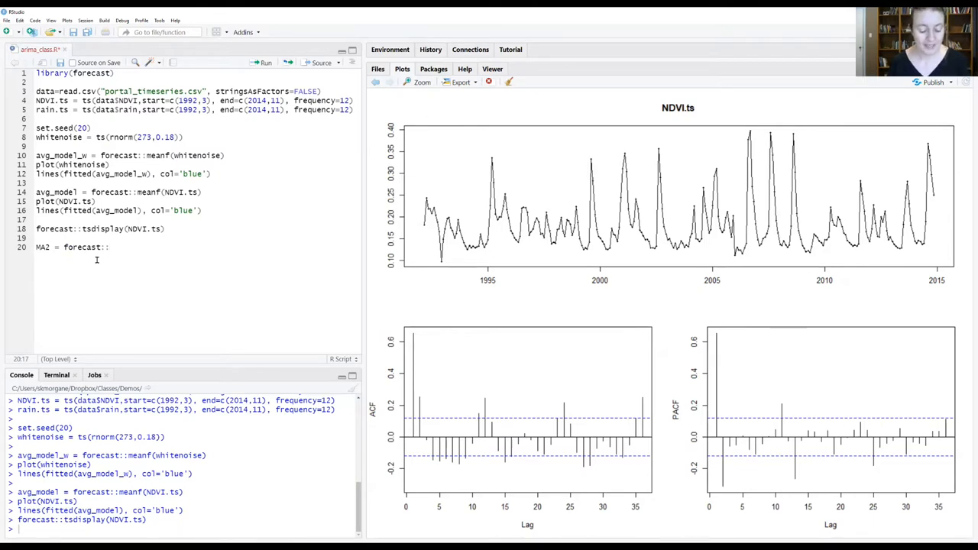
{"action": "type", "text": "Arima"}
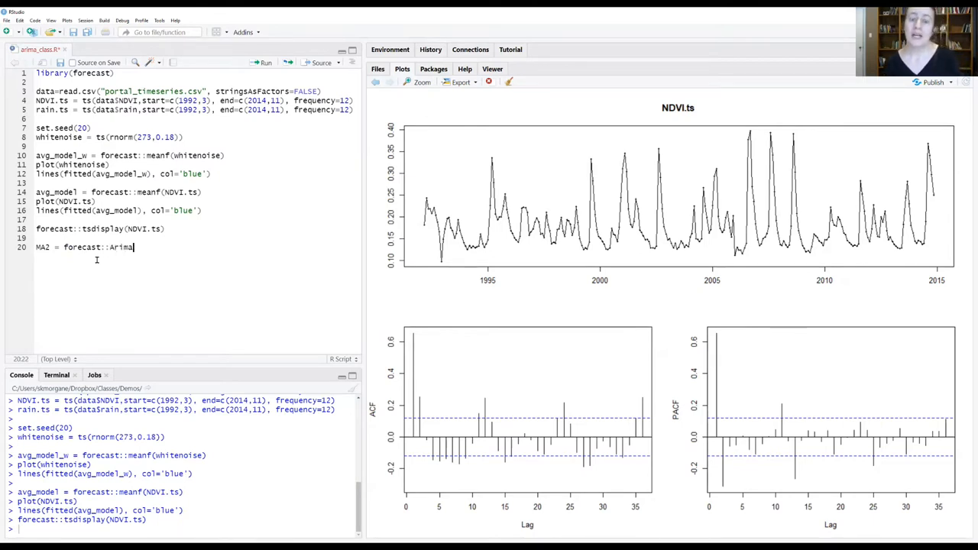
{"action": "type", "text": "("}
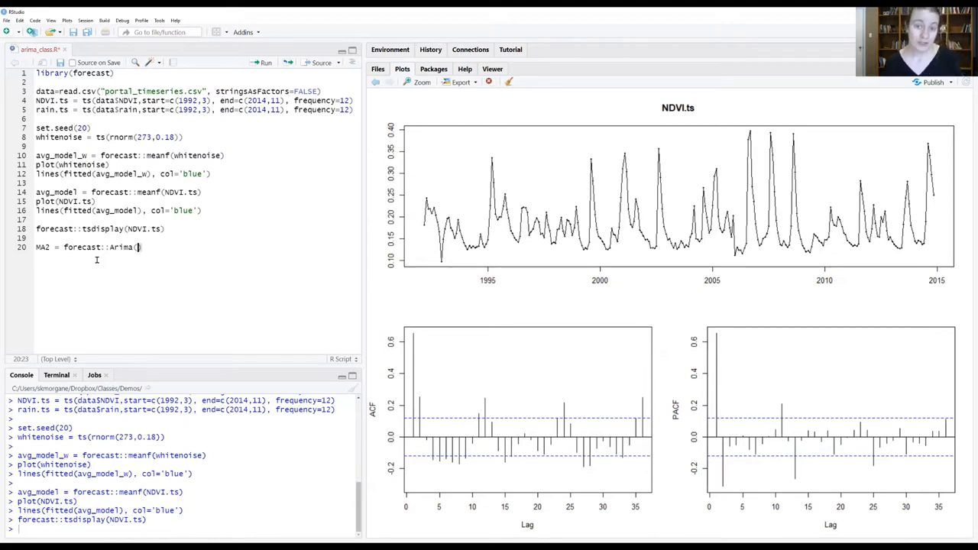
{"action": "type", "text": "NDVI.ts"}
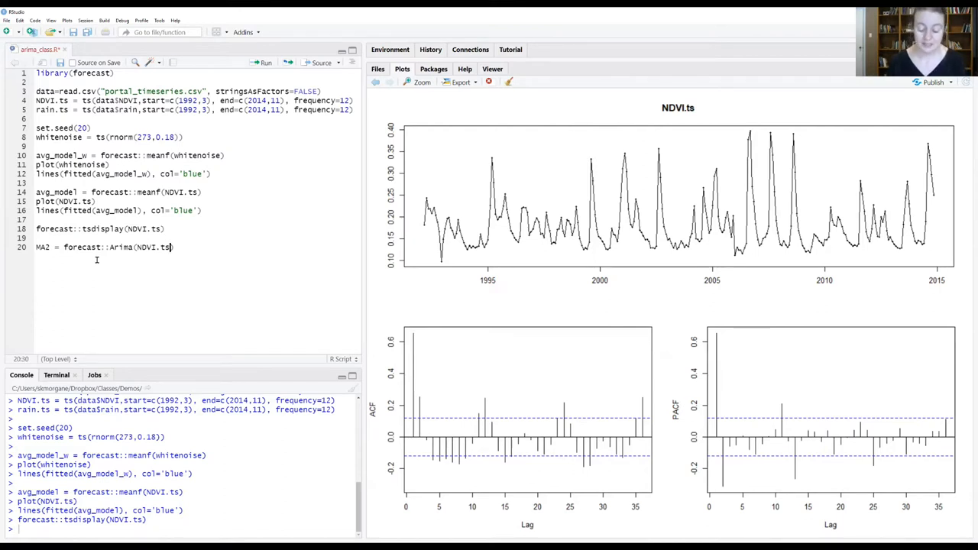
{"action": "type", "text": ", c()"}
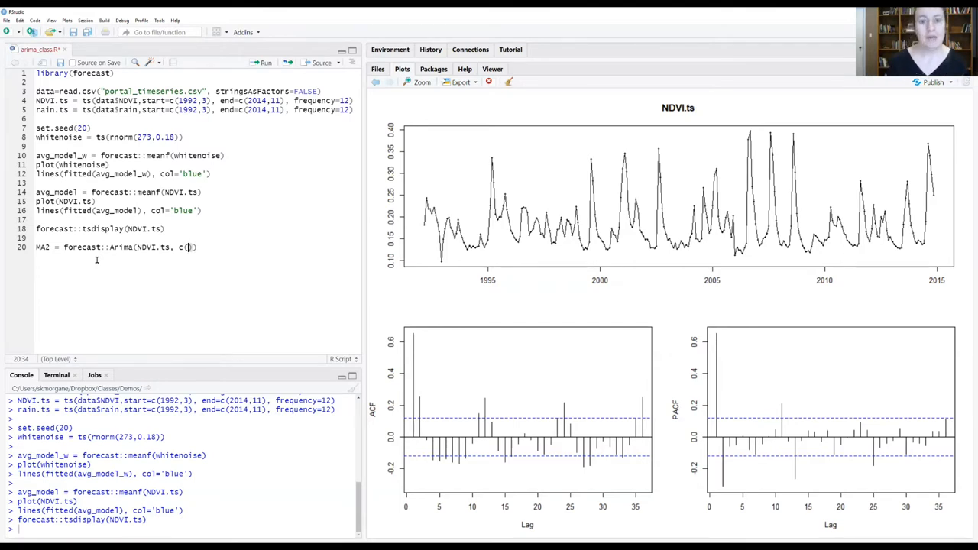
{"action": "type", "text": "0)"}
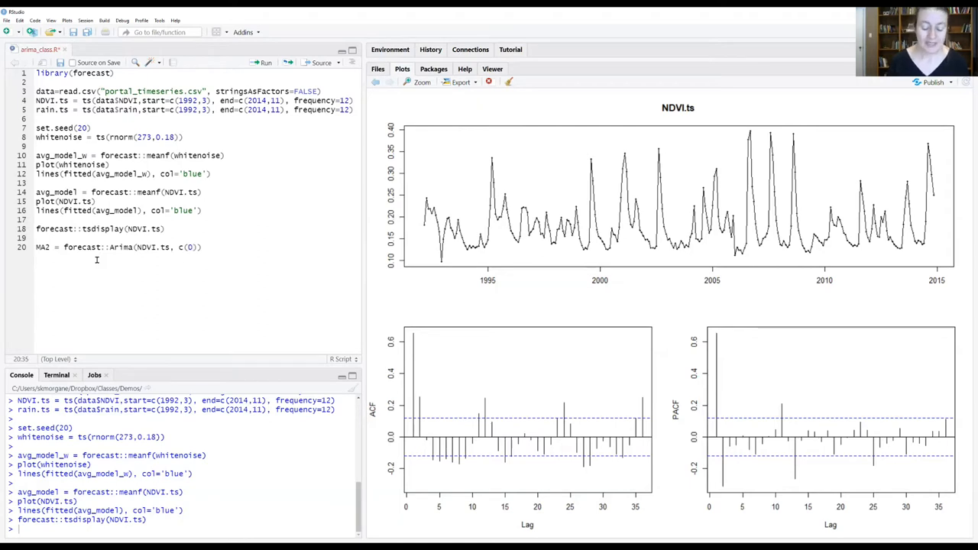
{"action": "type", "text": "0,"}
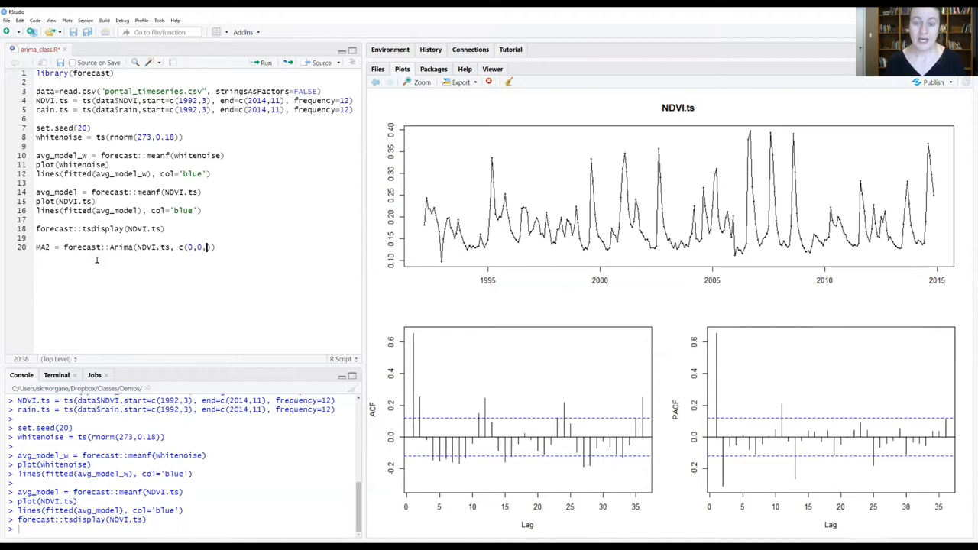
{"action": "type", "text": "2"}
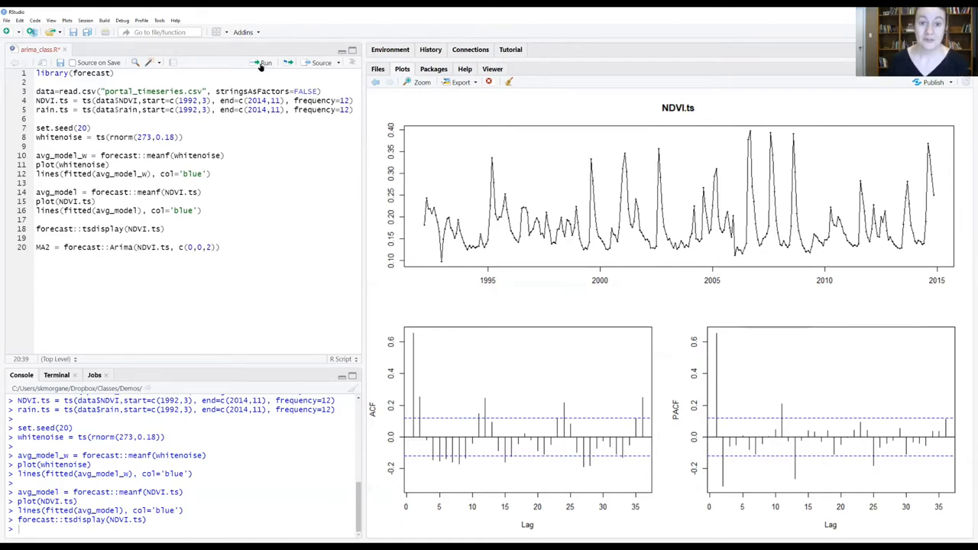
Run plot(NDVI.ts), then lines(fitted(MA2), col='blue') to overlay the fitted values in blue
{"action": "type", "text": "plot(NDVI"}
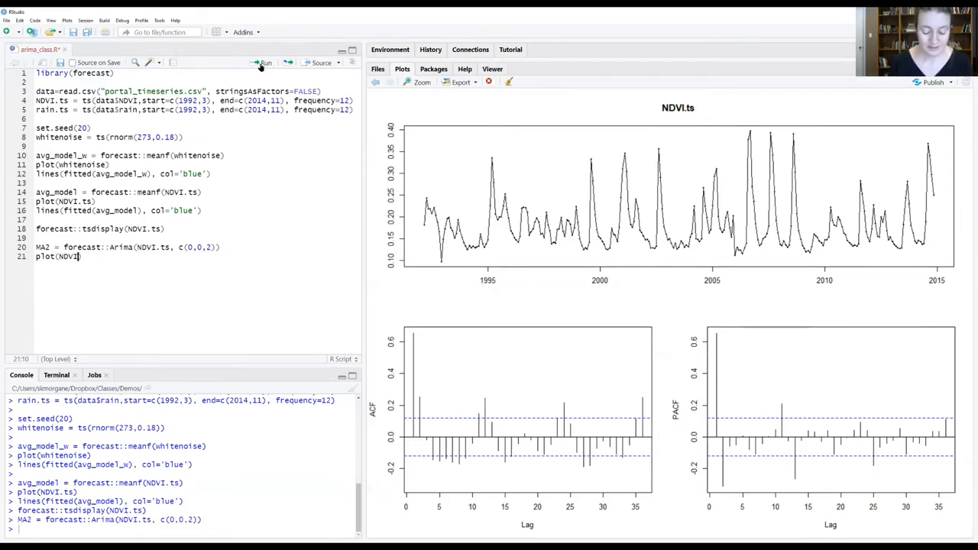
{"action": "left_click", "coordinate": [264, 63]}
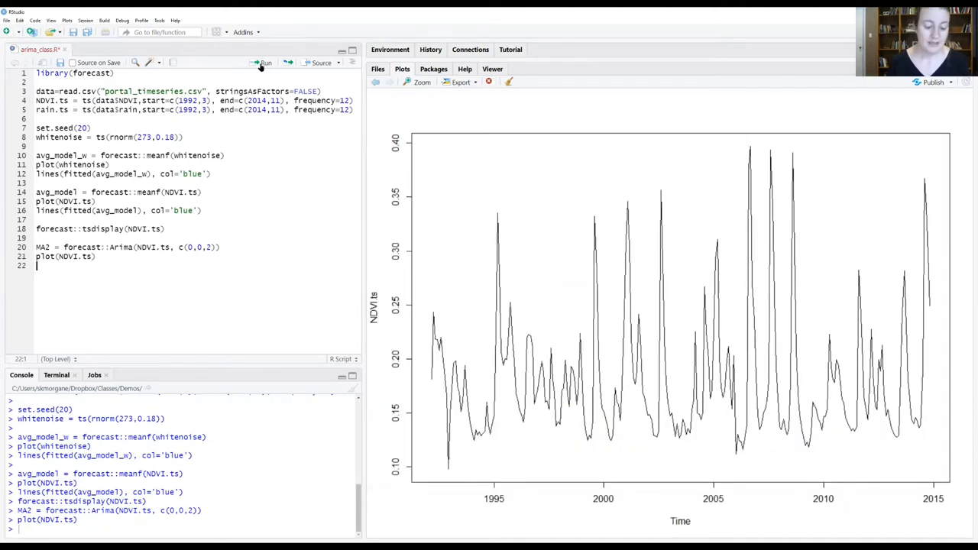
{"action": "type", "text": "lines"}
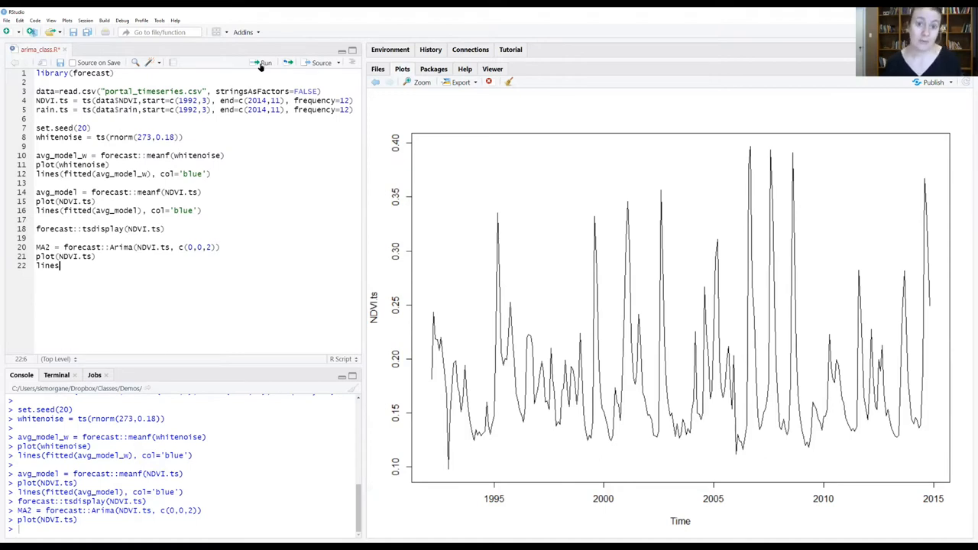
{"action": "type", "text": "("}
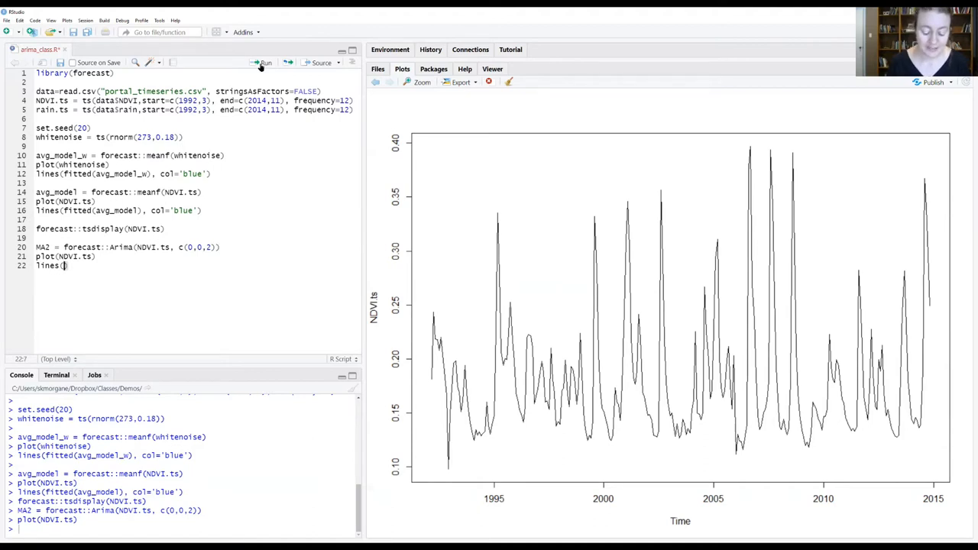
{"action": "type", "text": "fitted"}
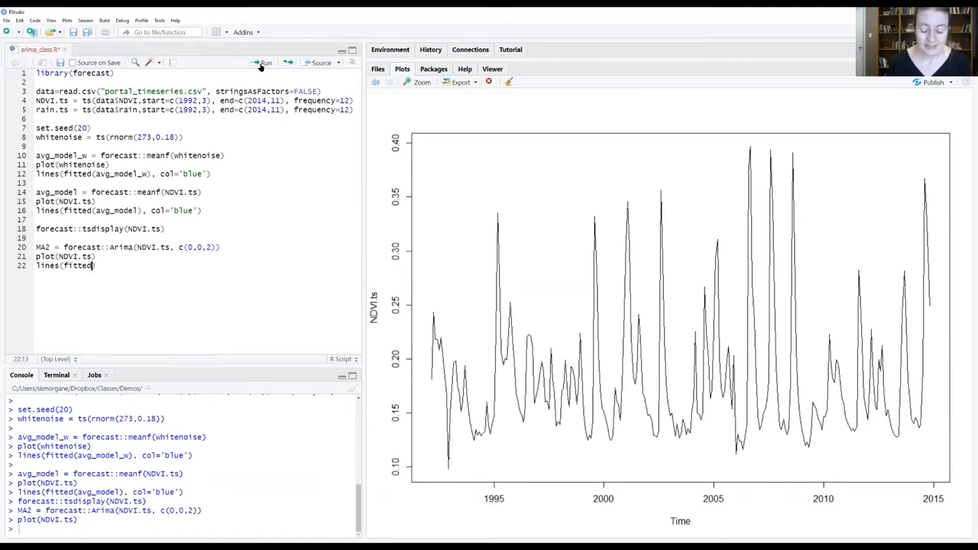
{"action": "type", "text": "("}
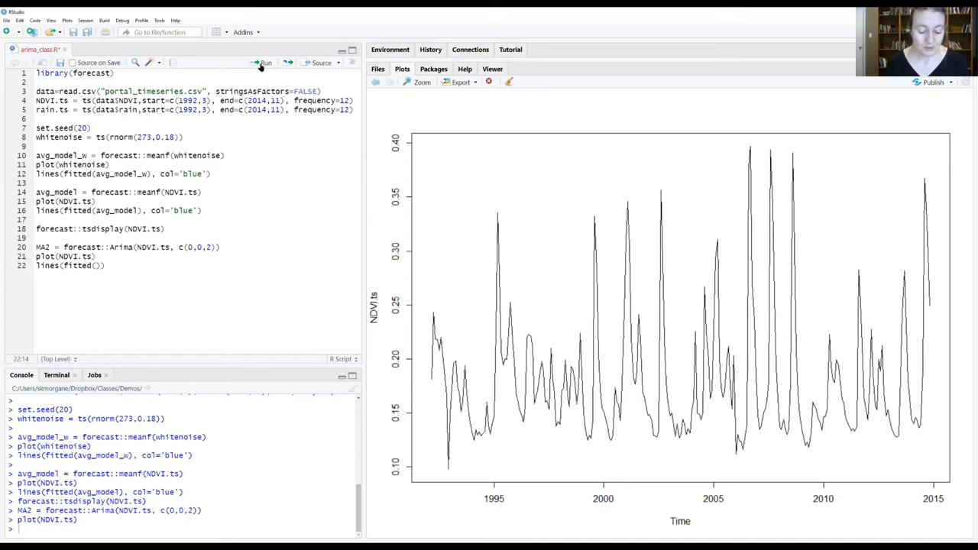
{"action": "type", "text": "MA2"}
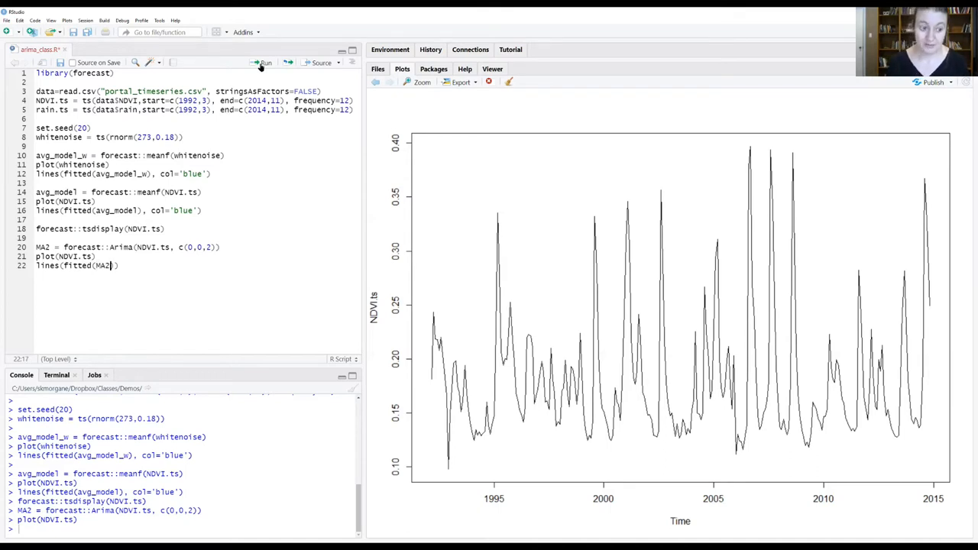
{"action": "type", "text": ","}
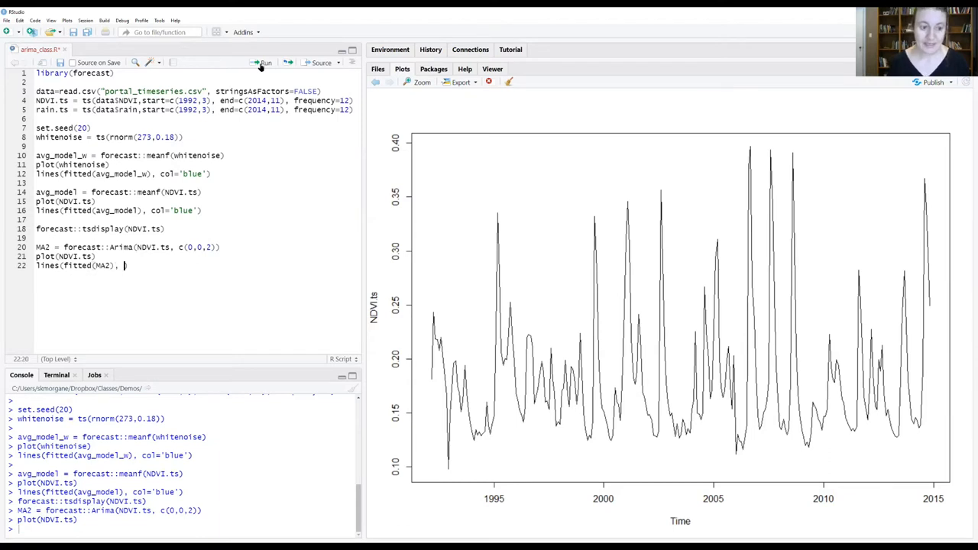
{"action": "type", "text": "col='"}
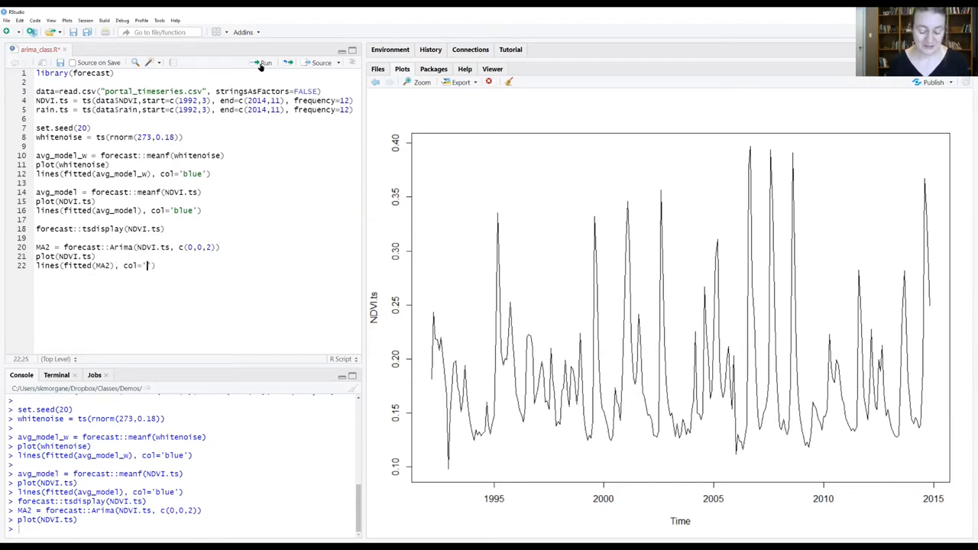
{"action": "type", "text": "blue"}
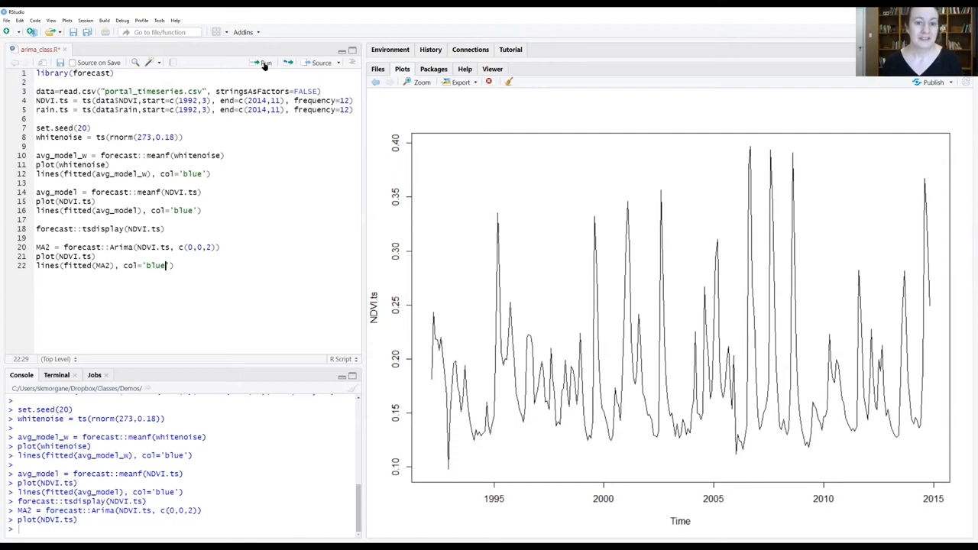
{"action": "left_click", "coordinate": [264, 63]}
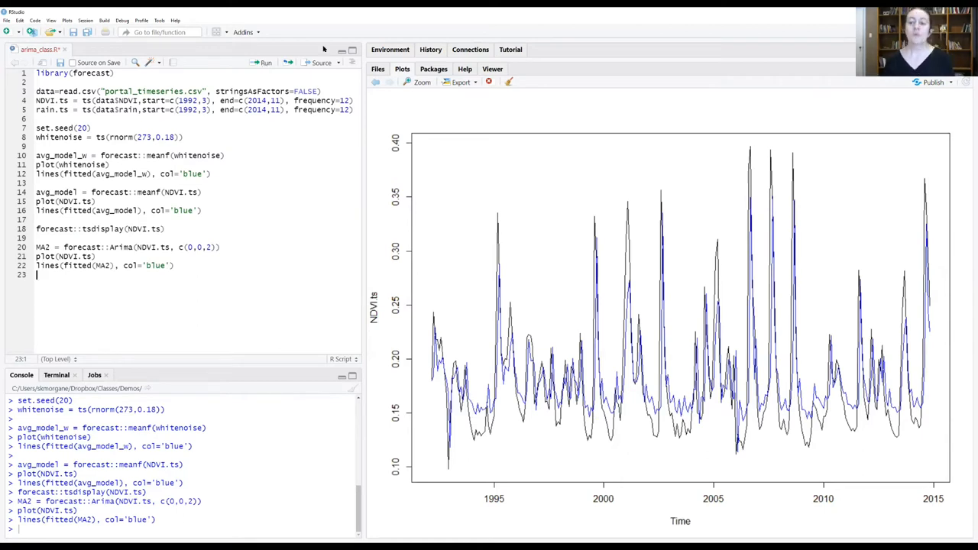
{"action": "mouse_move", "coordinate": [483, 353]}
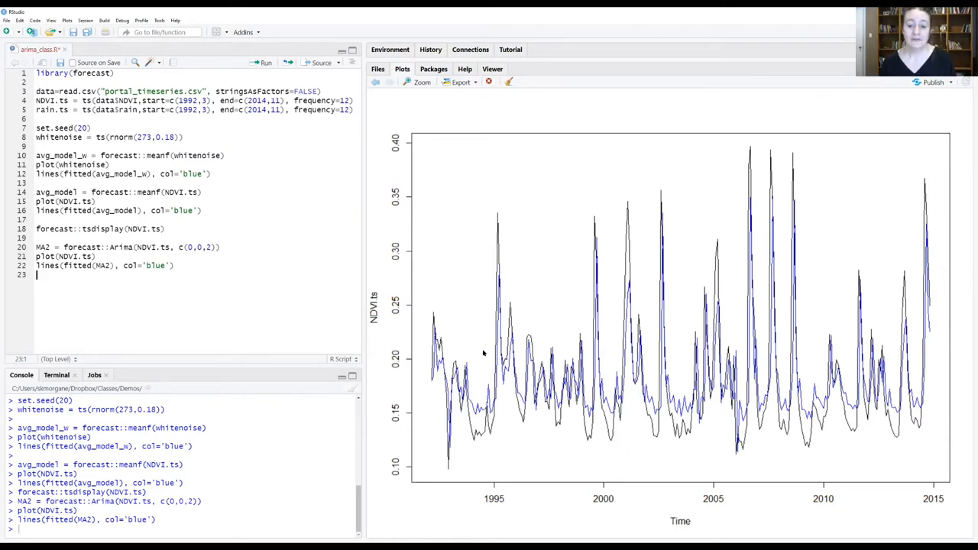
{"action": "mouse_move", "coordinate": [484, 418]}
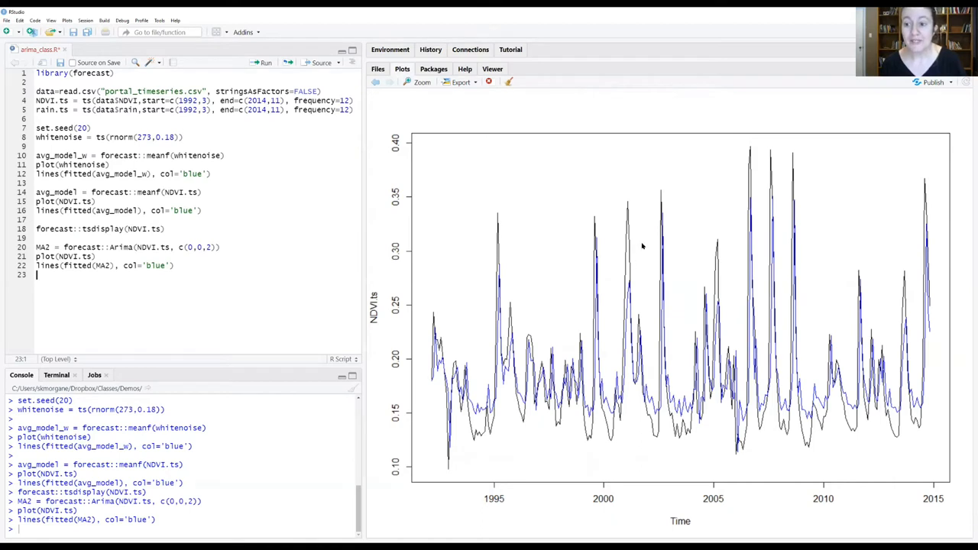
{"action": "mouse_move", "coordinate": [670, 276]}
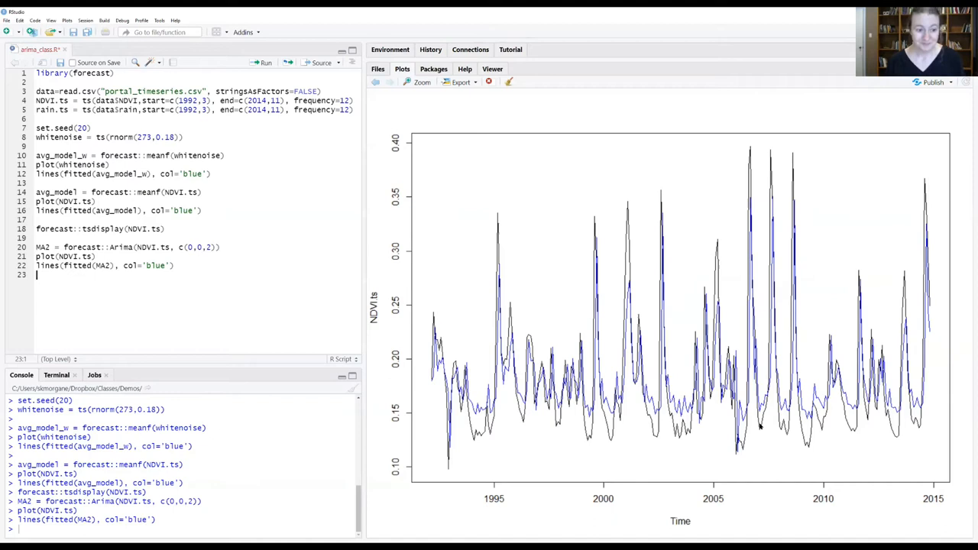
Run summary(MA2), showing ma1 0.8072, ma2 0.3163, mean 0.1791 and AIC −964.74
{"action": "key", "text": "enter"}
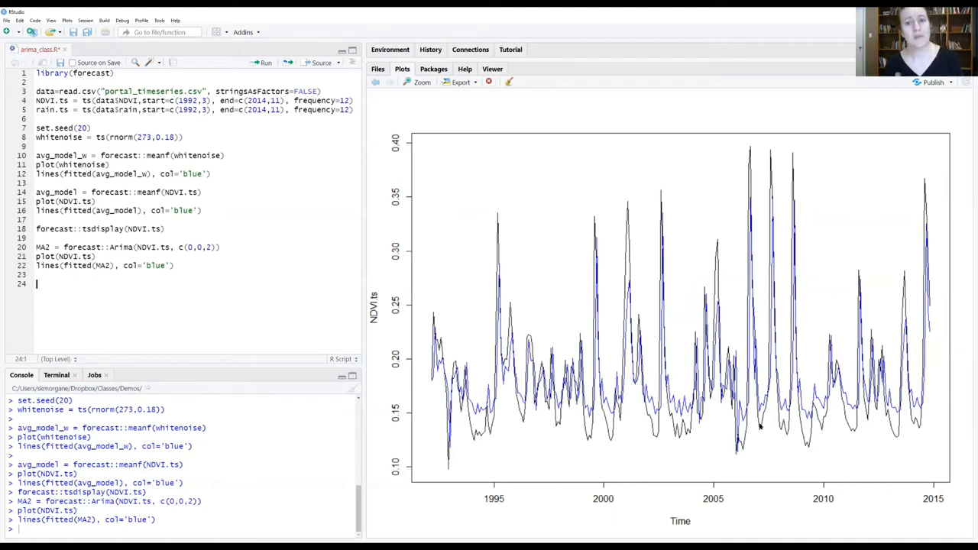
{"action": "type", "text": "summ"}
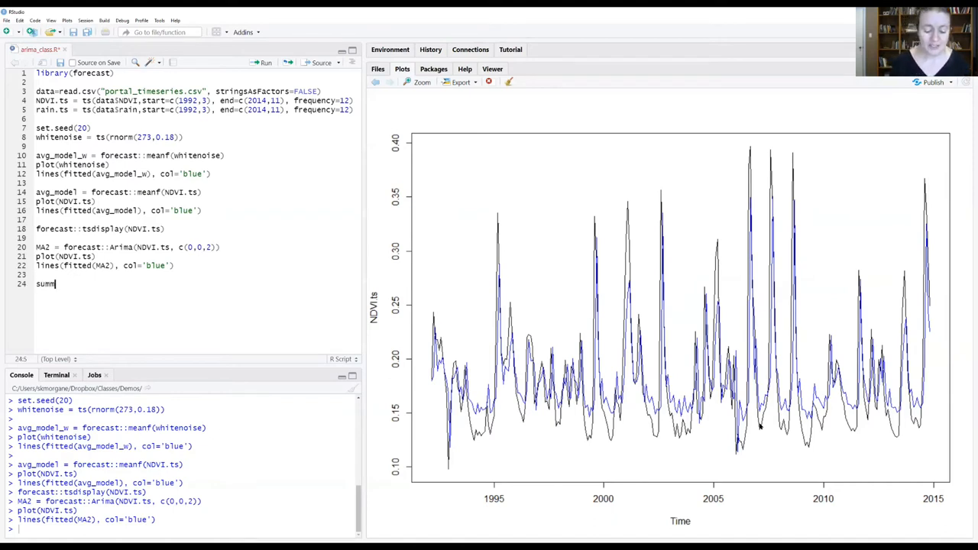
{"action": "type", "text": "ary(M"}
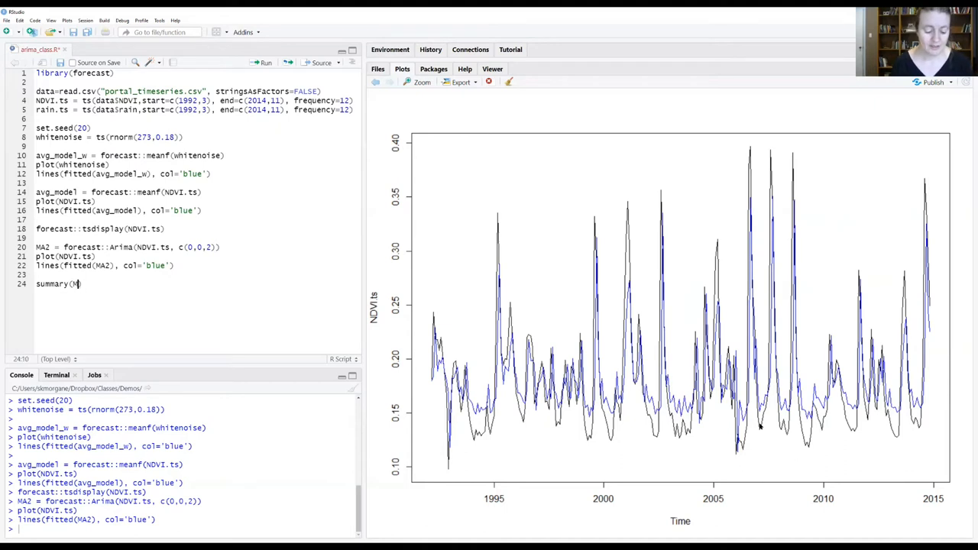
{"action": "type", "text": "MA2"}
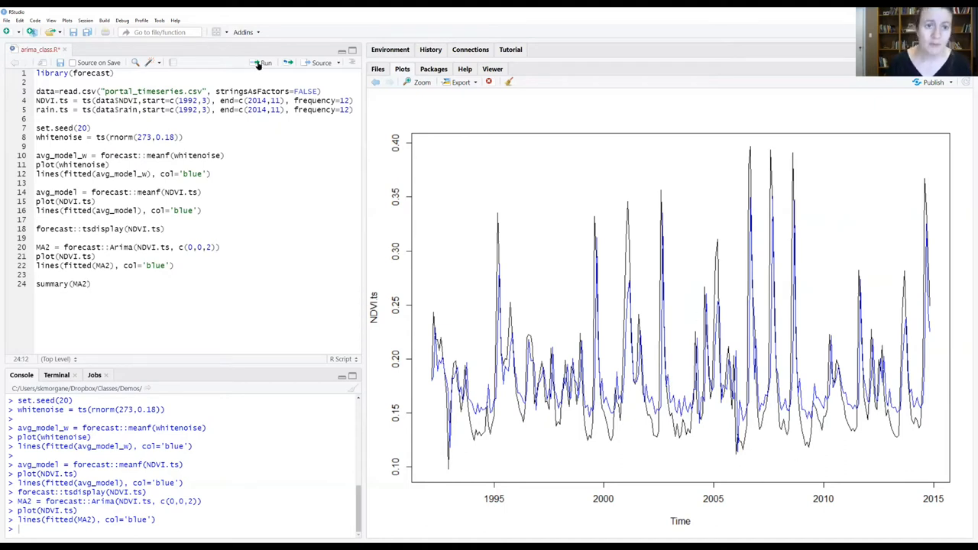
{"action": "left_click", "coordinate": [264, 61]}
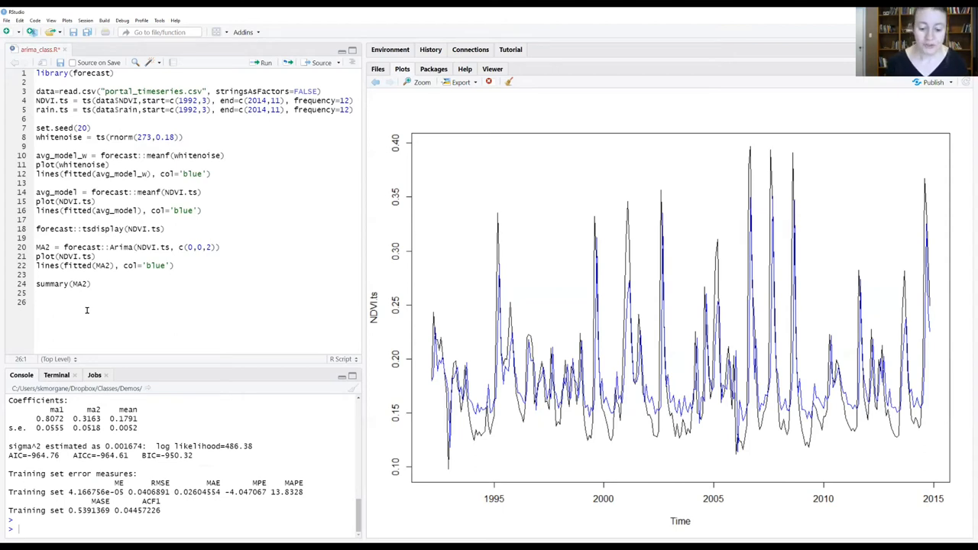
Write forecast::checkresiduals(MA2) on line 26 of the script
{"action": "type", "text": "f"}
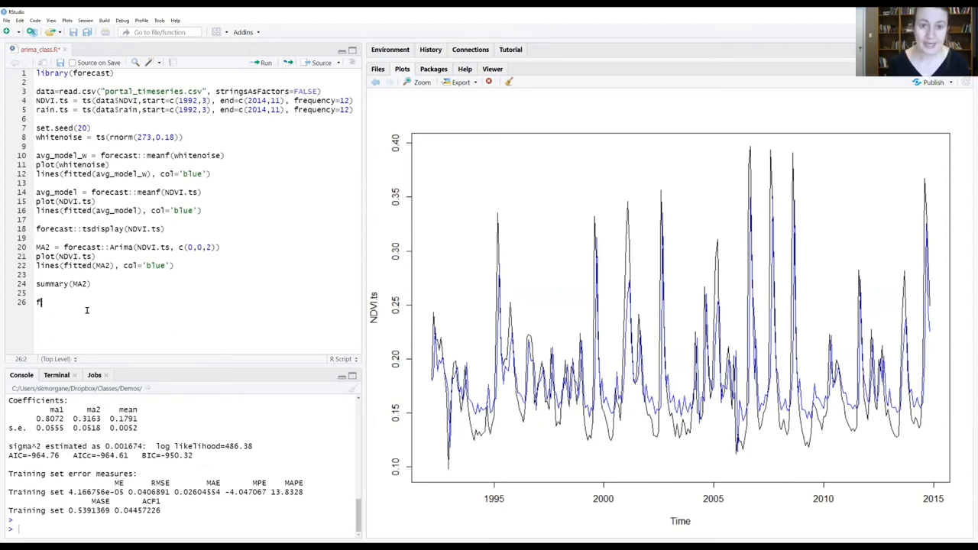
{"action": "type", "text": "orec"}
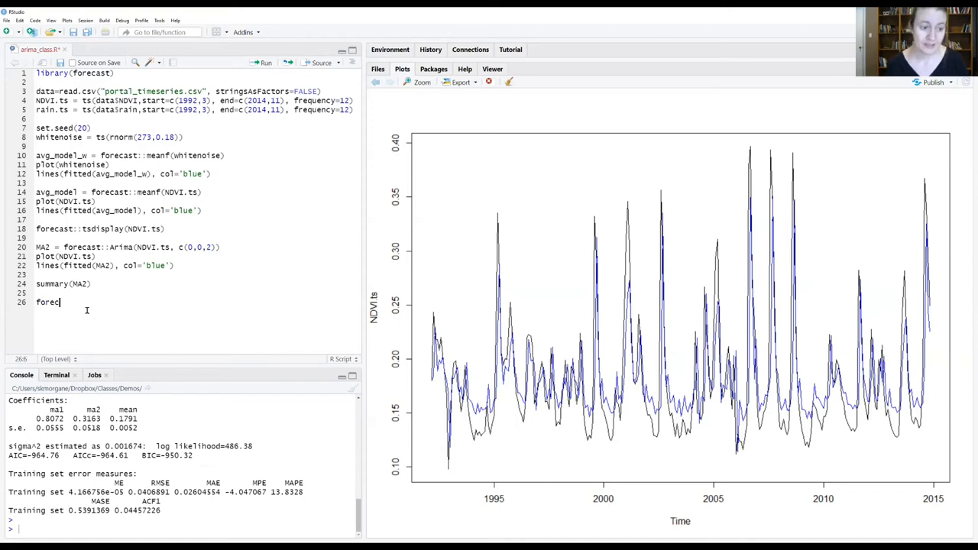
{"action": "type", "text": "ast::c"}
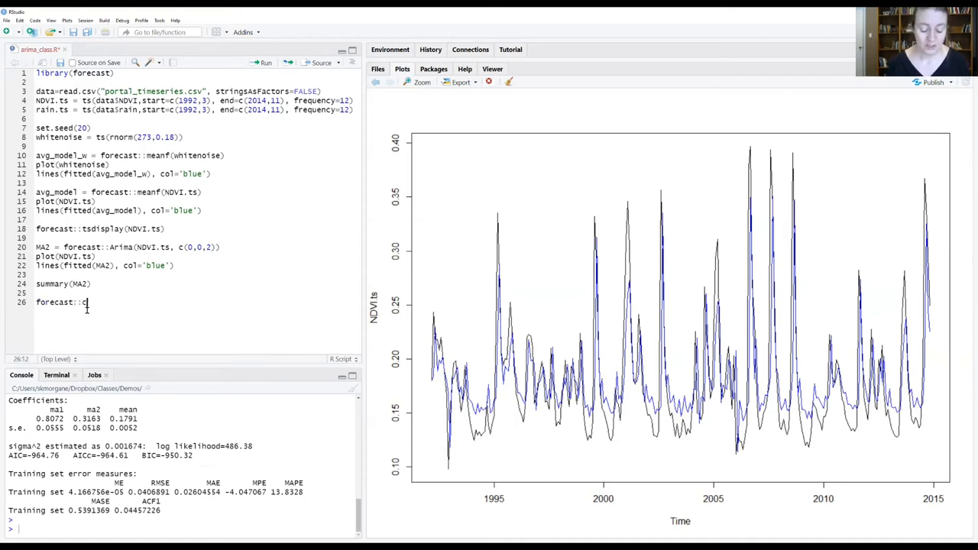
{"action": "type", "text": "checkresids"}
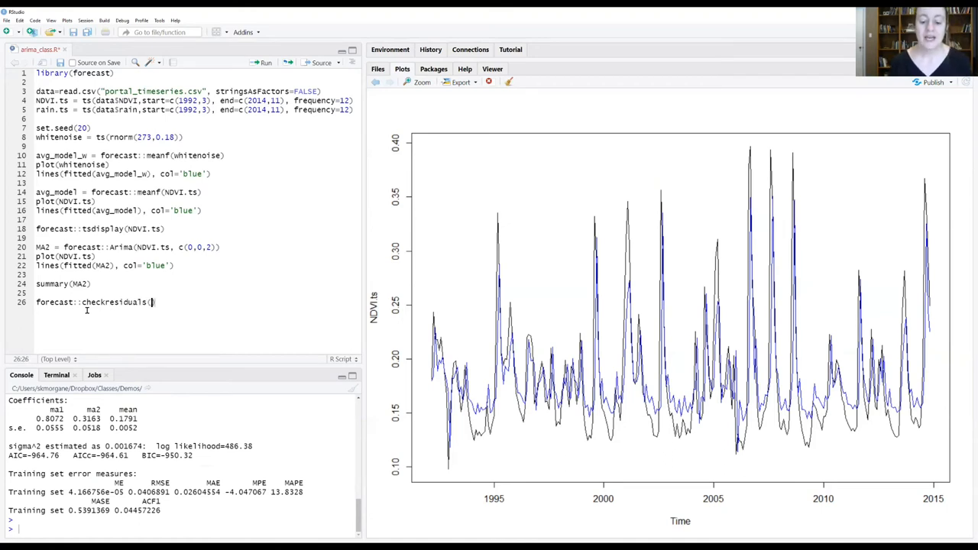
{"action": "type", "text": "M"}
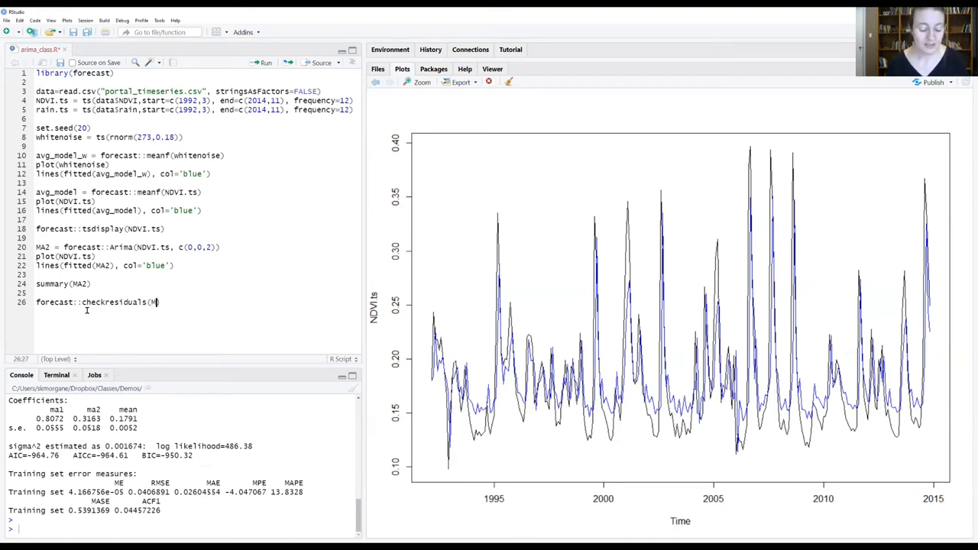
{"action": "type", "text": "A2)"}
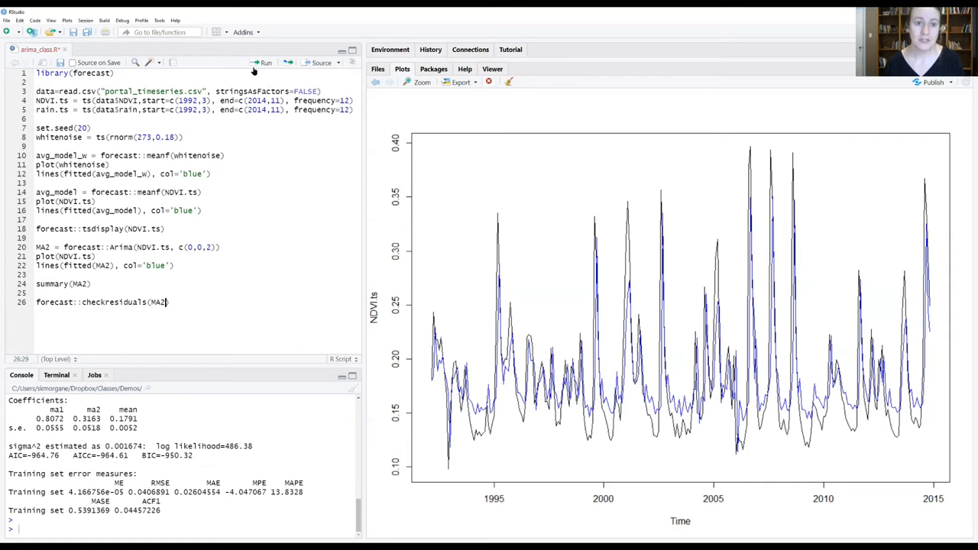
Run checkresiduals(MA2) to get residual plots and a Ljung-Box p-value of 5.203e-07
{"action": "left_click", "coordinate": [264, 62]}
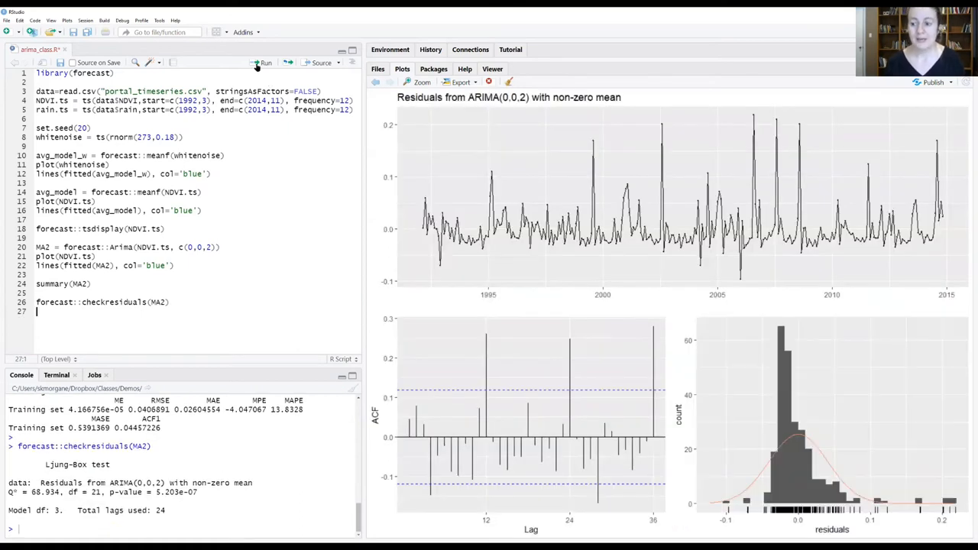
{"action": "mouse_move", "coordinate": [890, 211]}
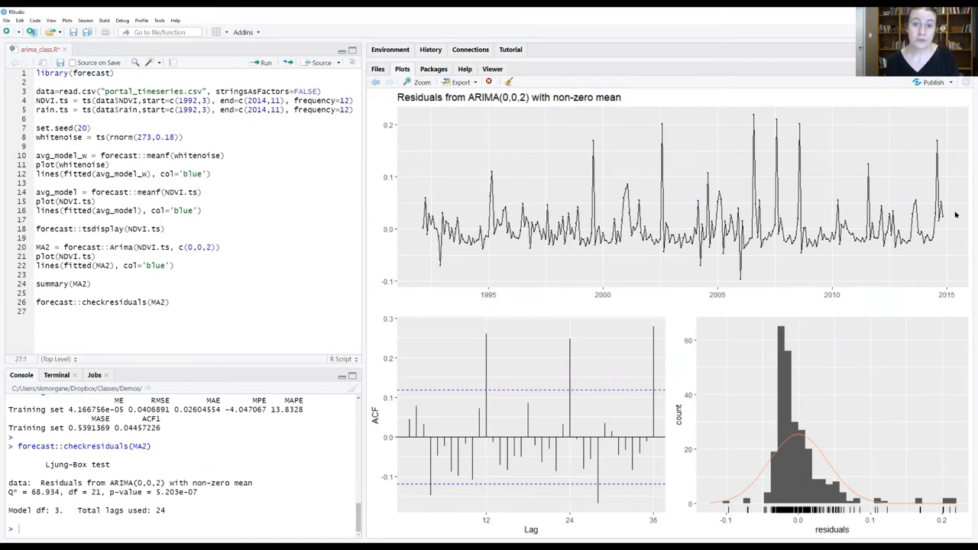
{"action": "mouse_move", "coordinate": [398, 235]}
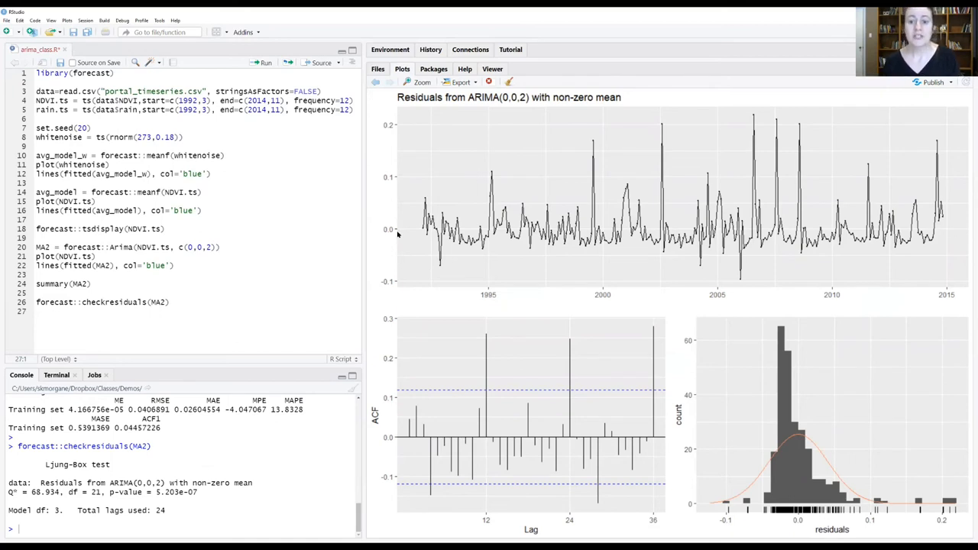
{"action": "mouse_move", "coordinate": [815, 219]}
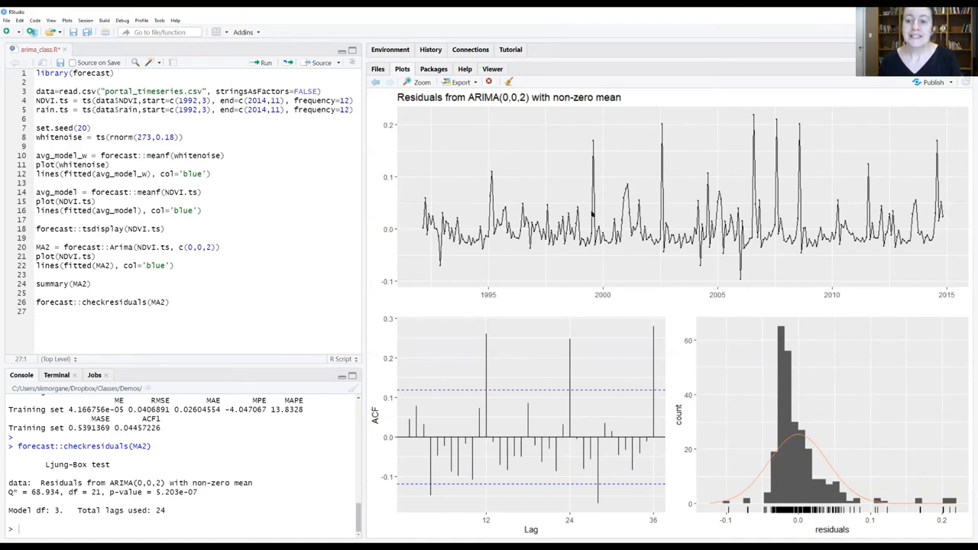
{"action": "mouse_move", "coordinate": [852, 229]}
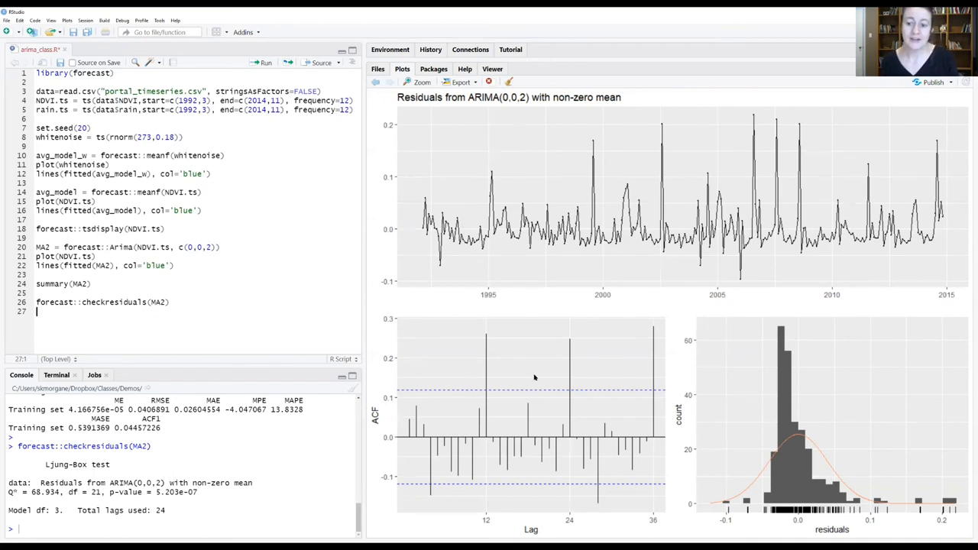
{"action": "mouse_move", "coordinate": [401, 501]}
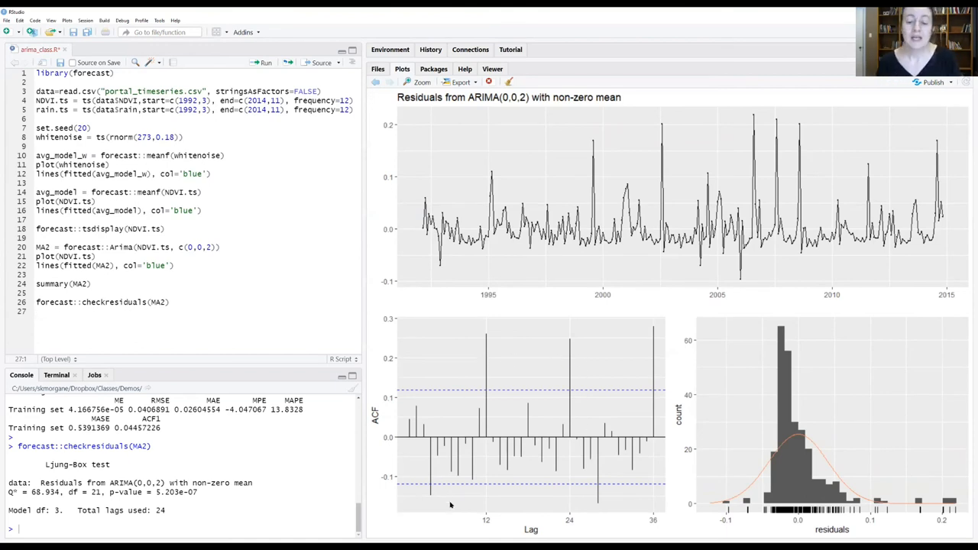
{"action": "mouse_move", "coordinate": [479, 513]}
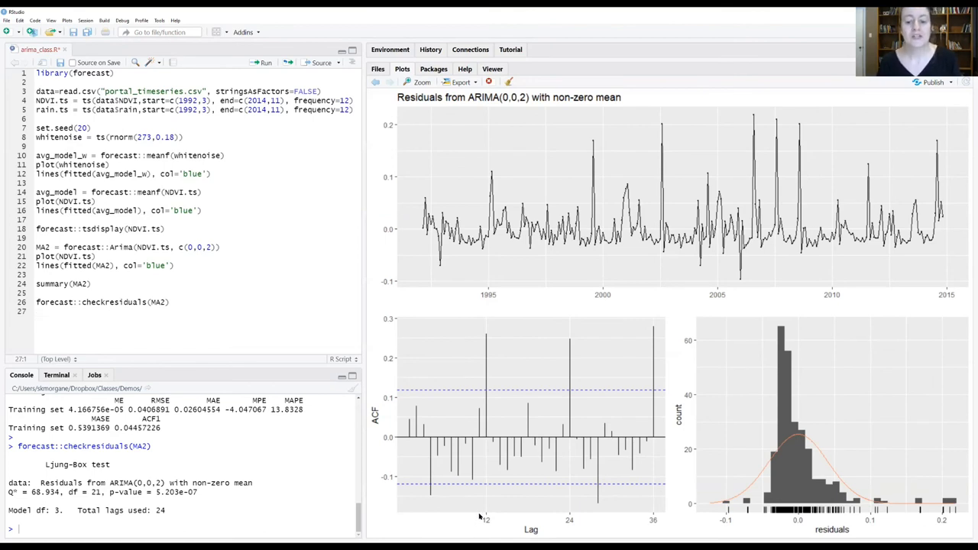
{"action": "mouse_move", "coordinate": [584, 354]}
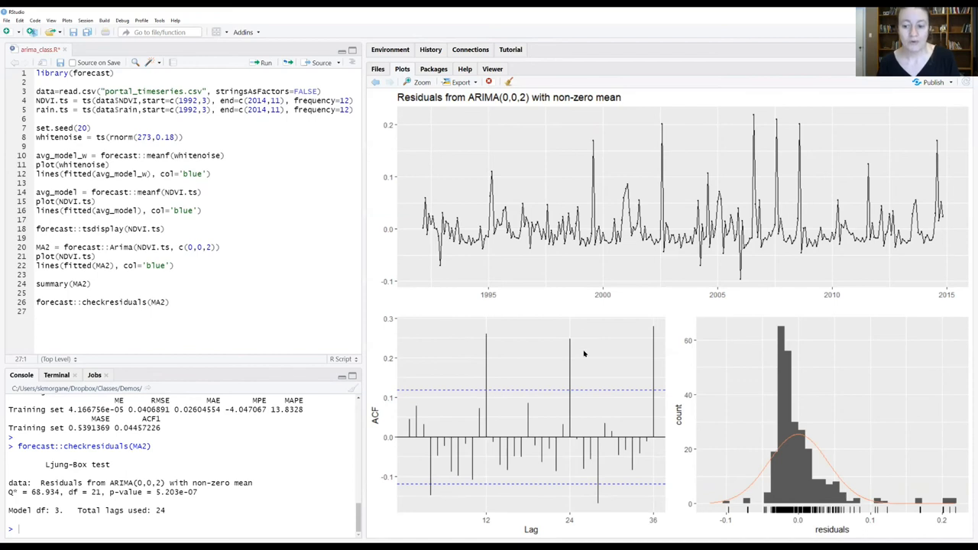
{"action": "mouse_move", "coordinate": [666, 348]}
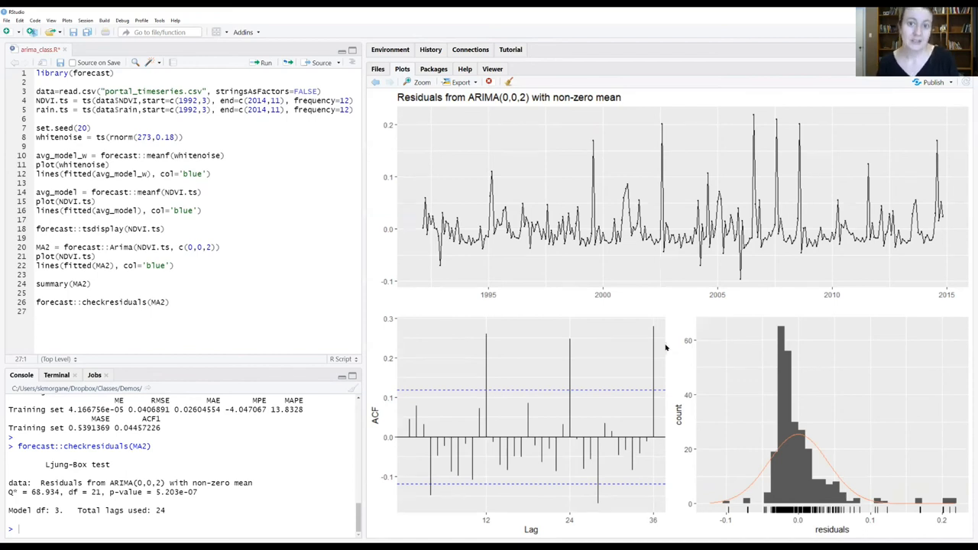